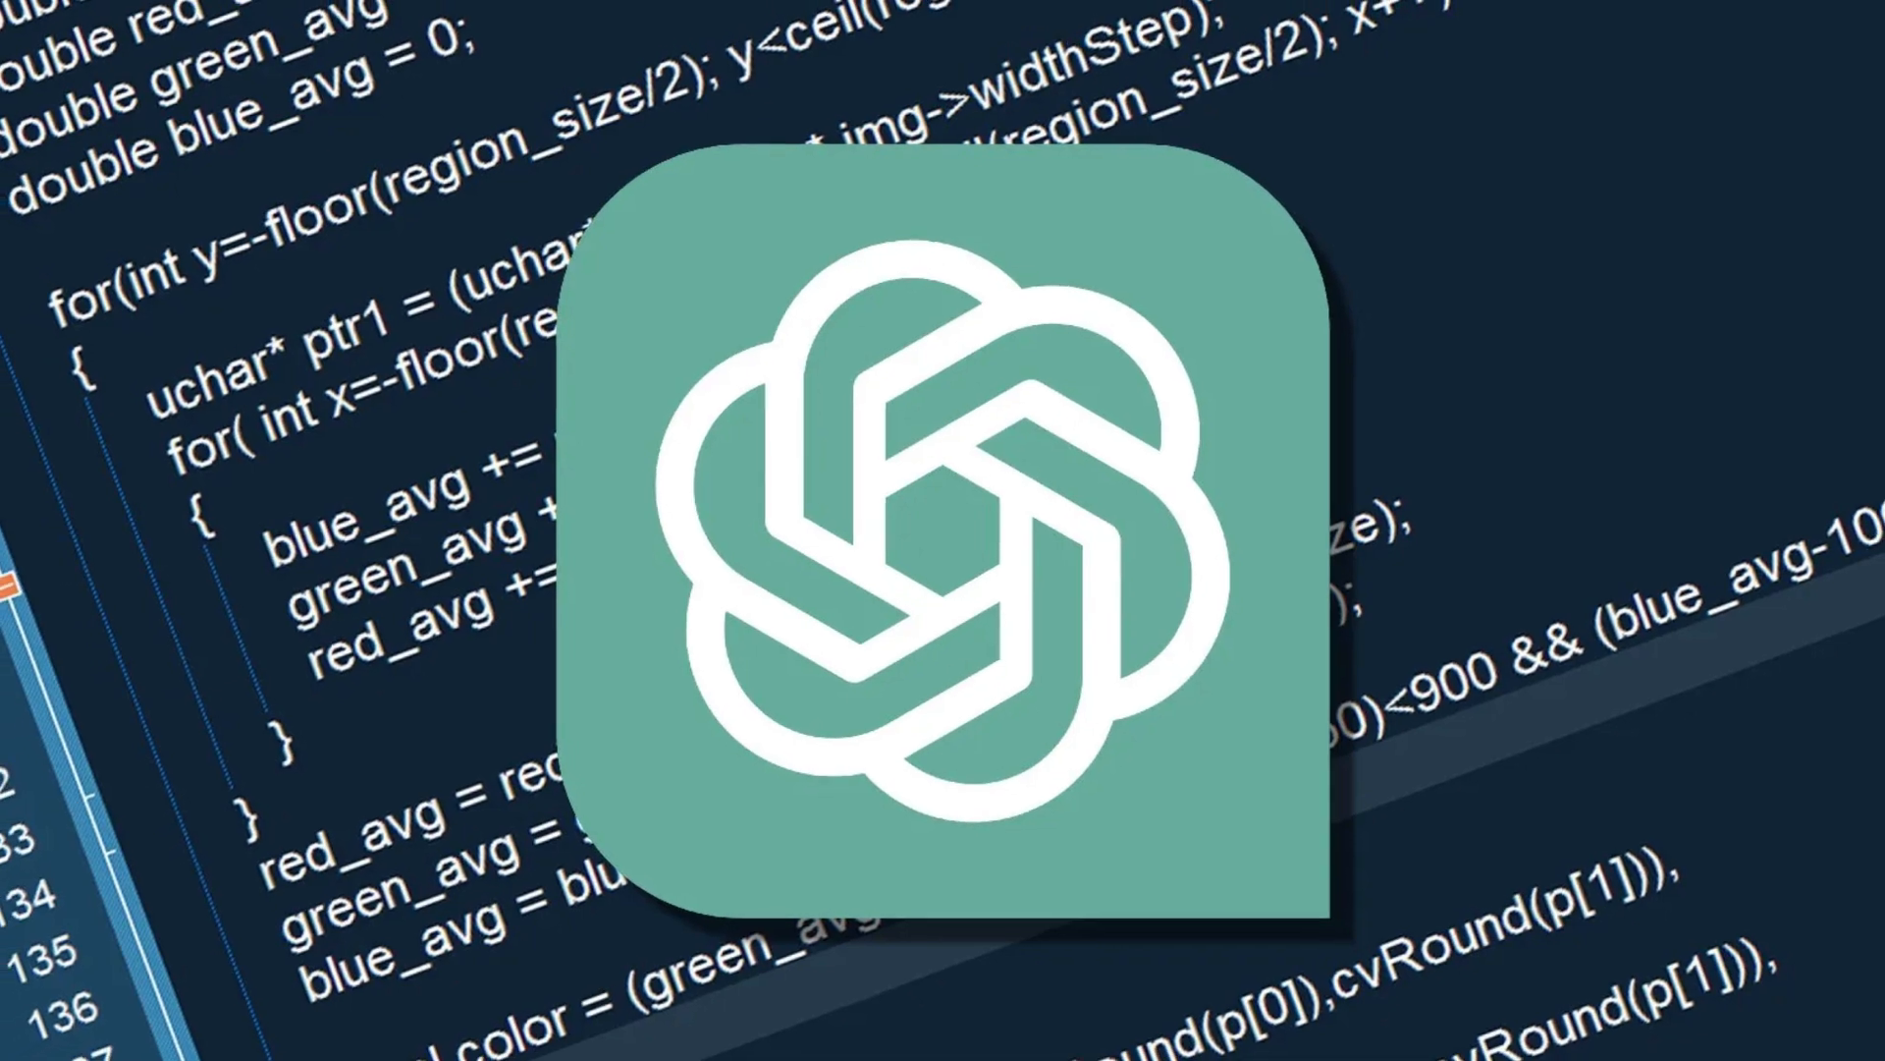
scroll(down, 3)
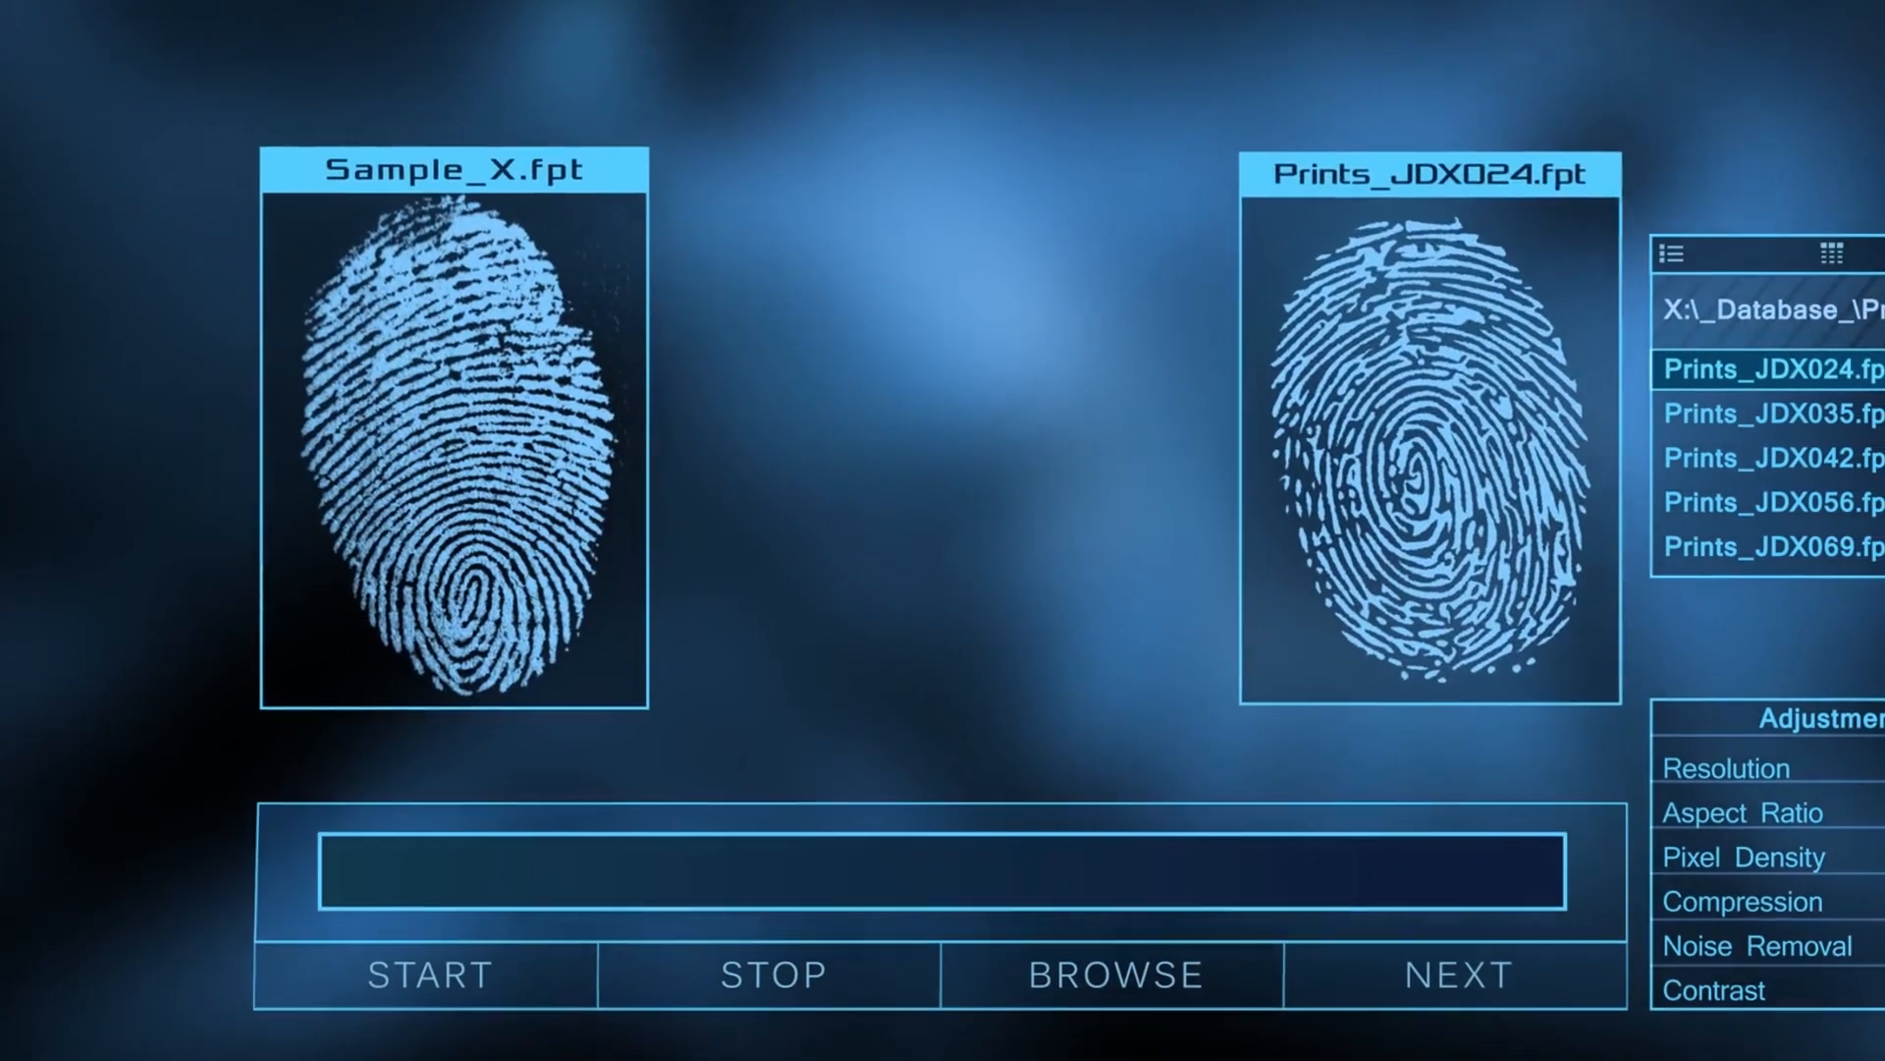
click(457, 945)
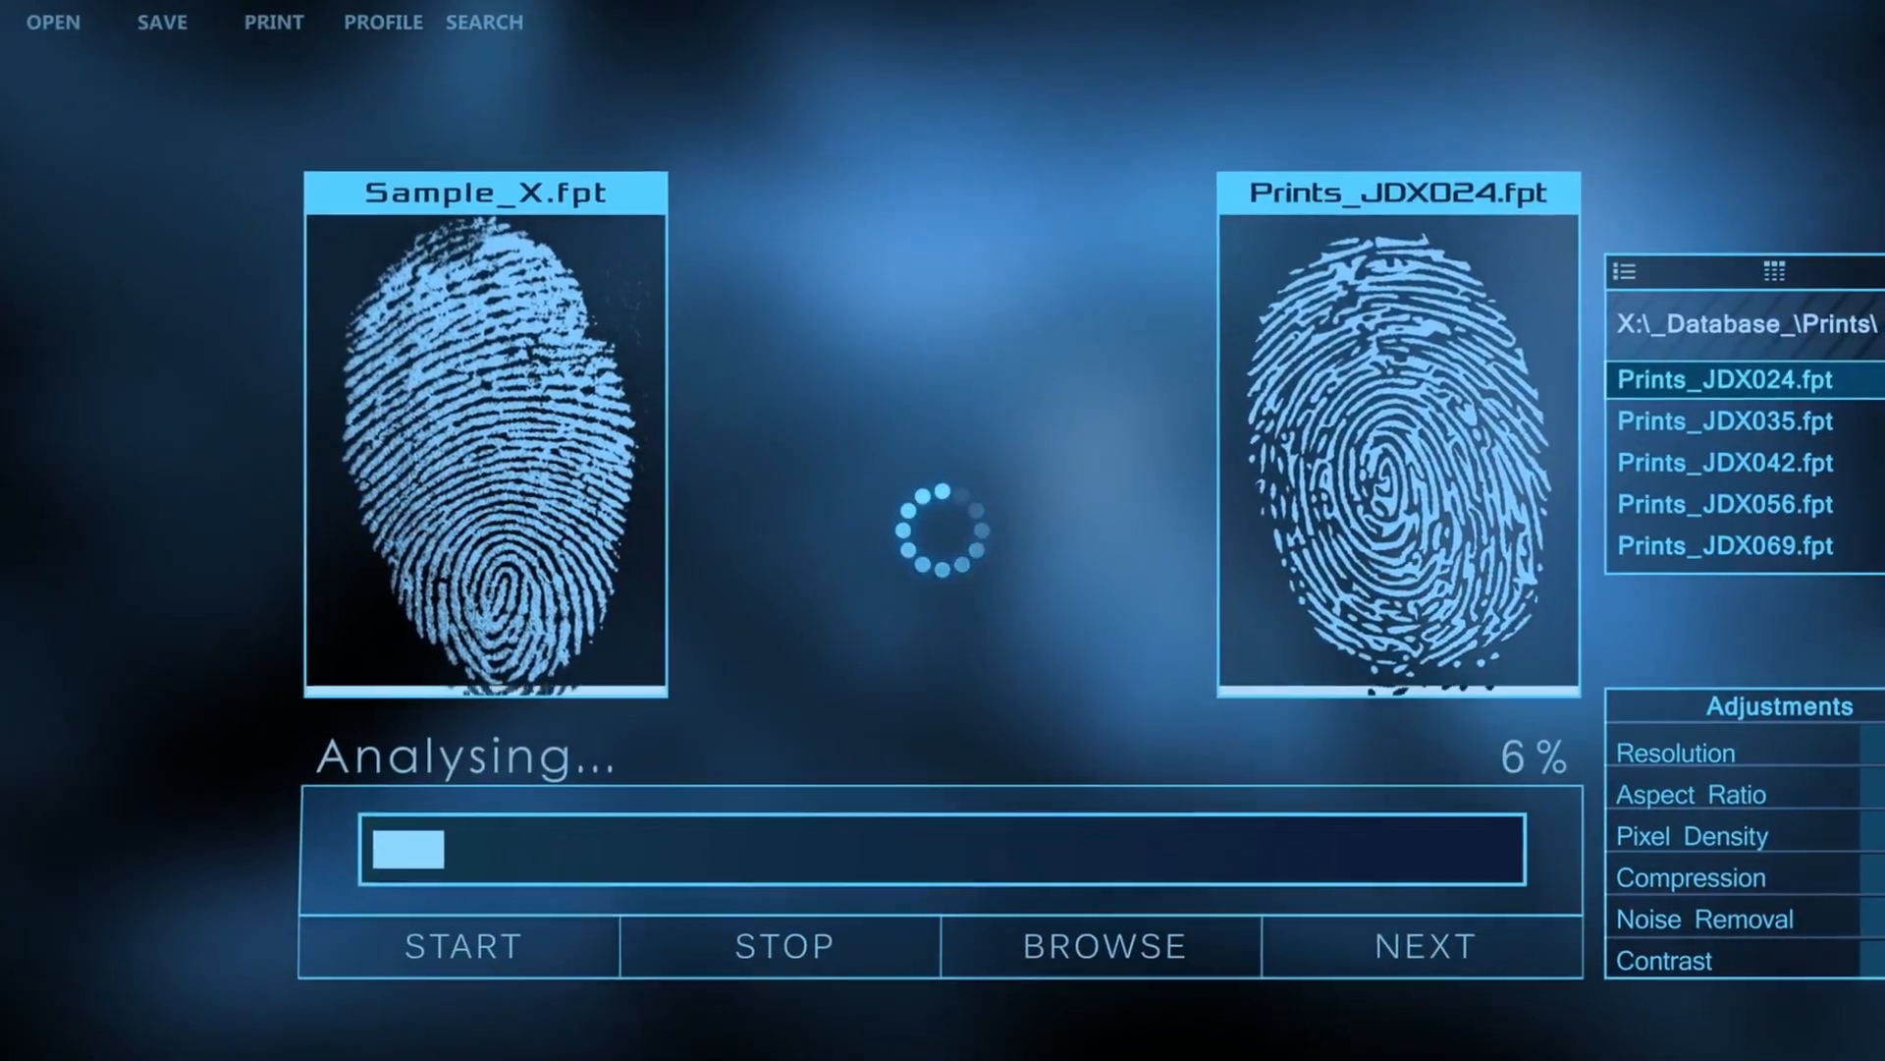